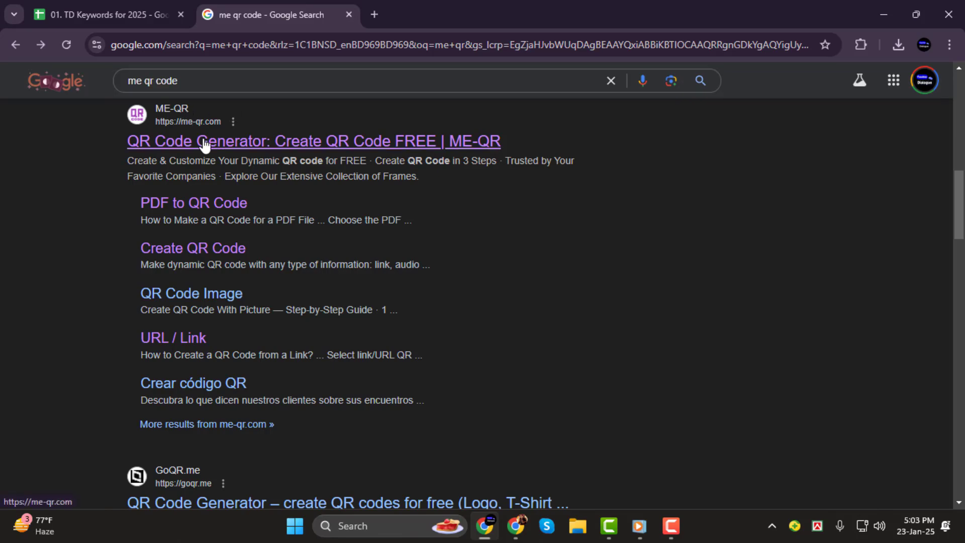
Open the 'QR Code Generator: Create QR Code FREE | ME-QR' search result
{"action": "left_click", "coordinate": [313, 141]}
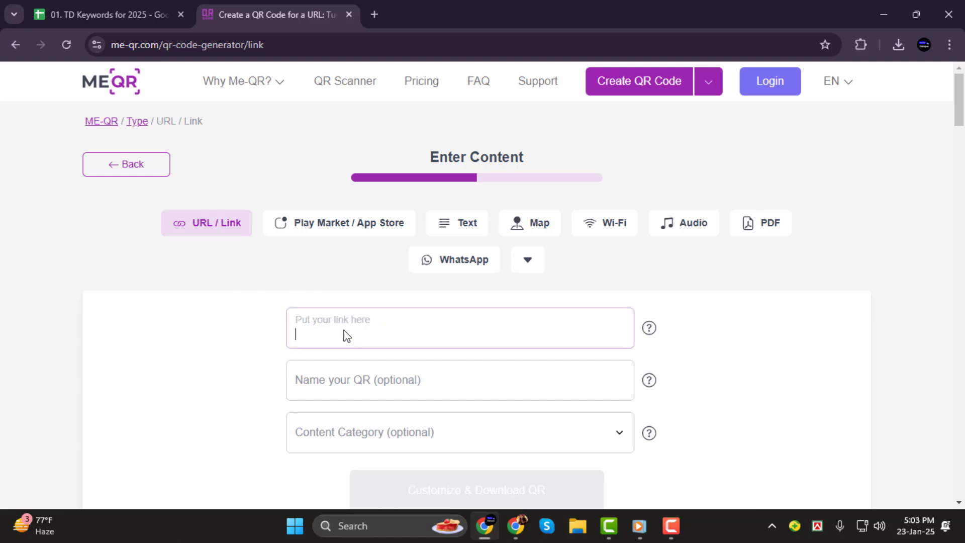
{"action": "type", "text": "https://templatelab.com/questionnaire-template/"}
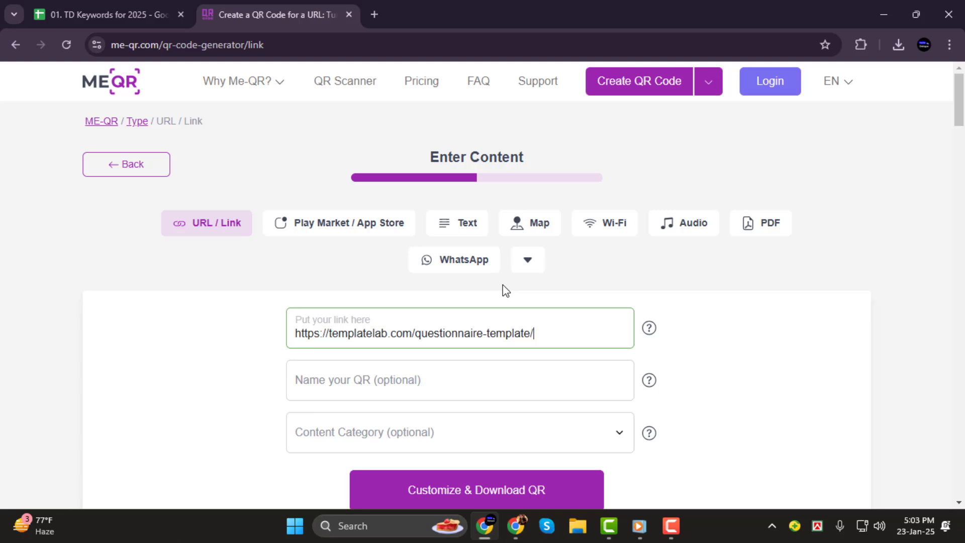
{"action": "left_click", "coordinate": [527, 259]}
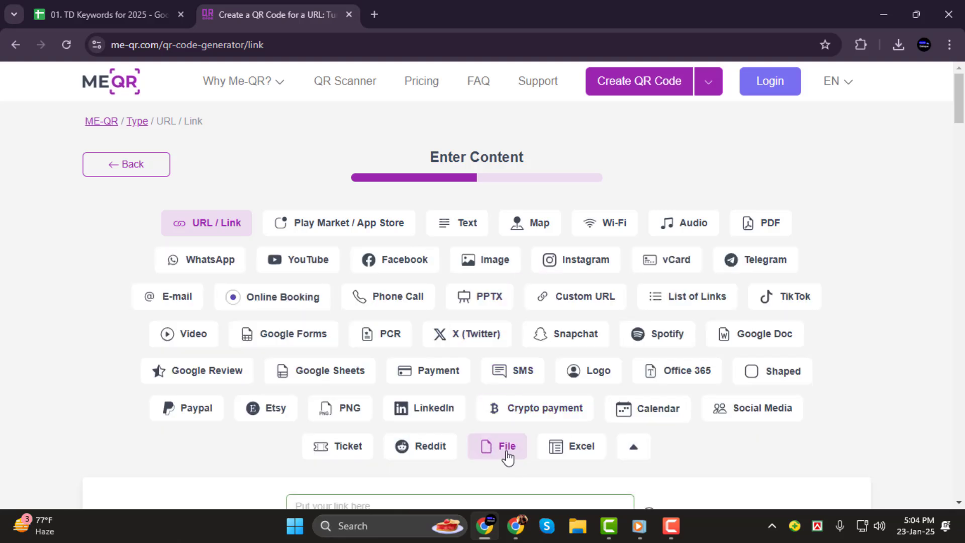
{"action": "scroll", "scroll_direction": "down", "scroll_amount": 3}
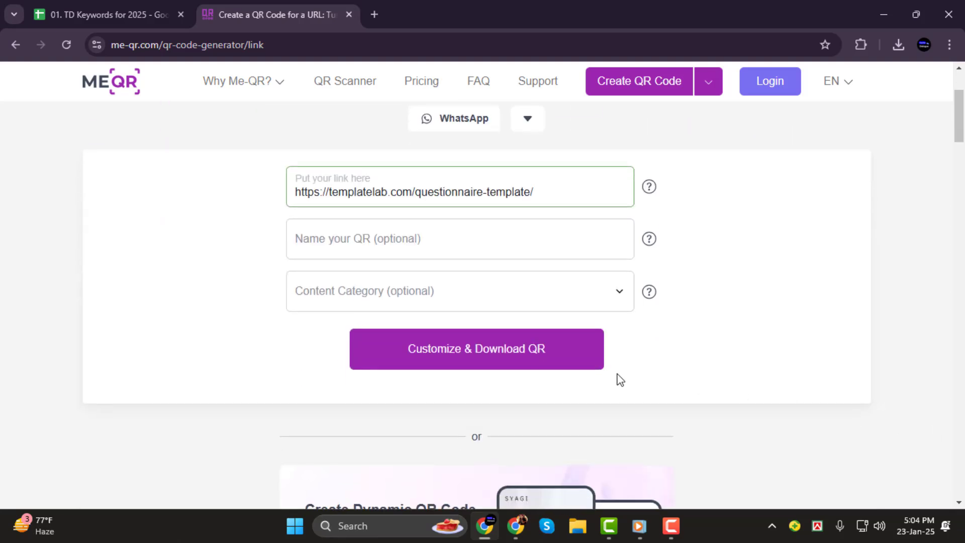
{"action": "left_click", "coordinate": [460, 238]}
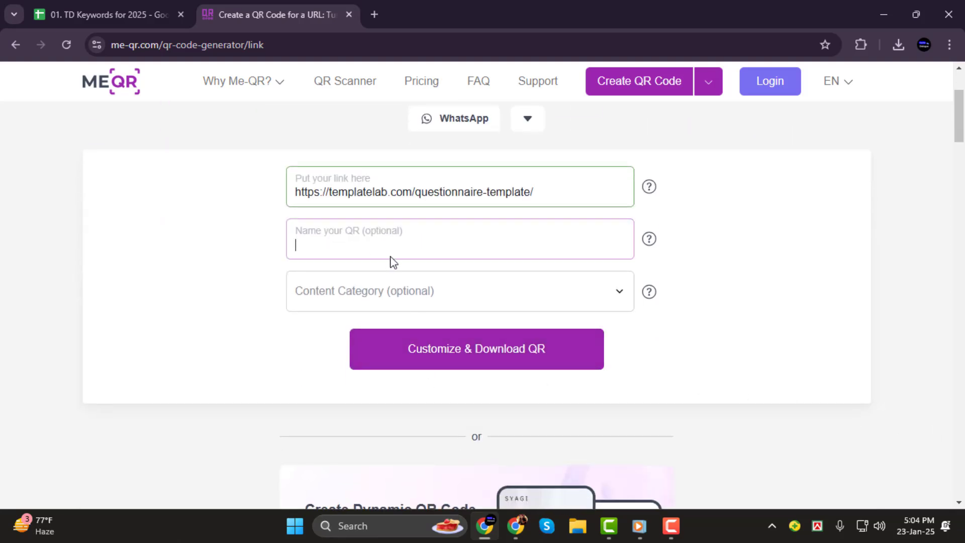
{"action": "left_click", "coordinate": [476, 349]}
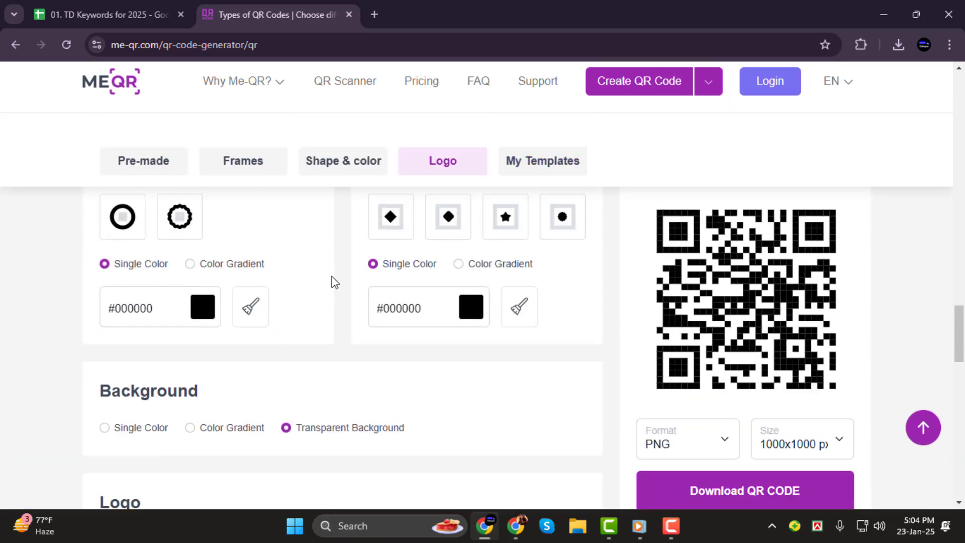
Browse the Pre-made templates and frame options without applying any
{"action": "left_click", "coordinate": [242, 161]}
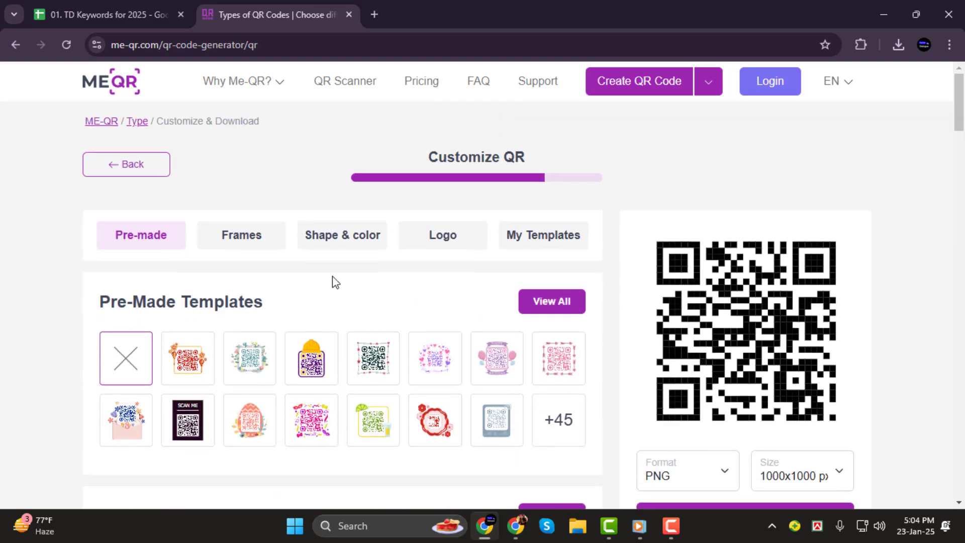
{"action": "scroll", "scroll_direction": "down", "scroll_amount": 3}
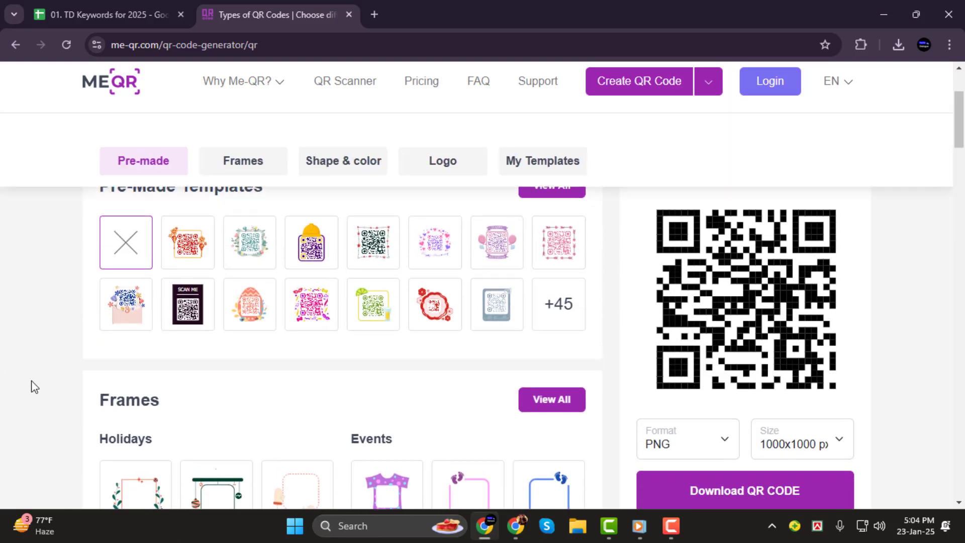
{"action": "mouse_move", "coordinate": [762, 492]}
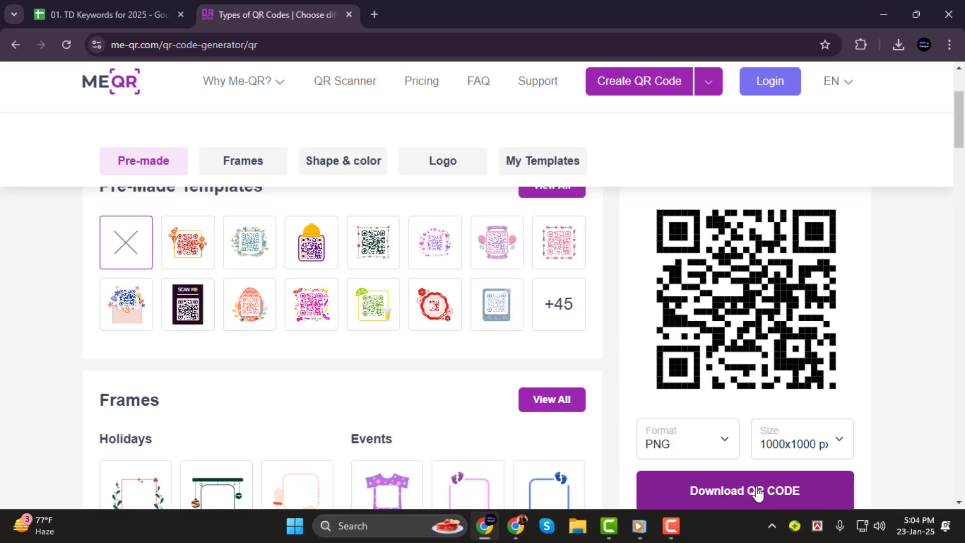
Download the plain black QR code as PNG and dismiss the success popup
{"action": "left_click", "coordinate": [744, 491]}
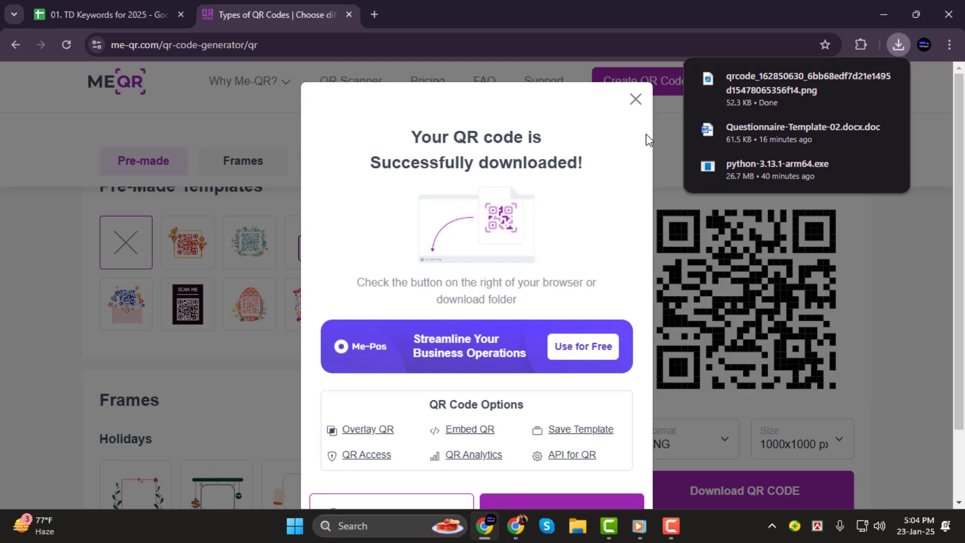
{"action": "left_click", "coordinate": [635, 99]}
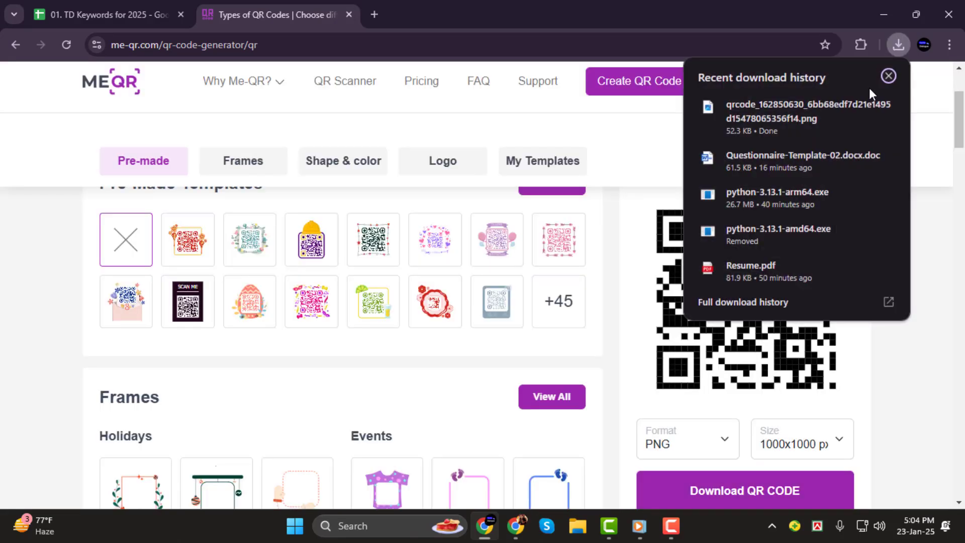